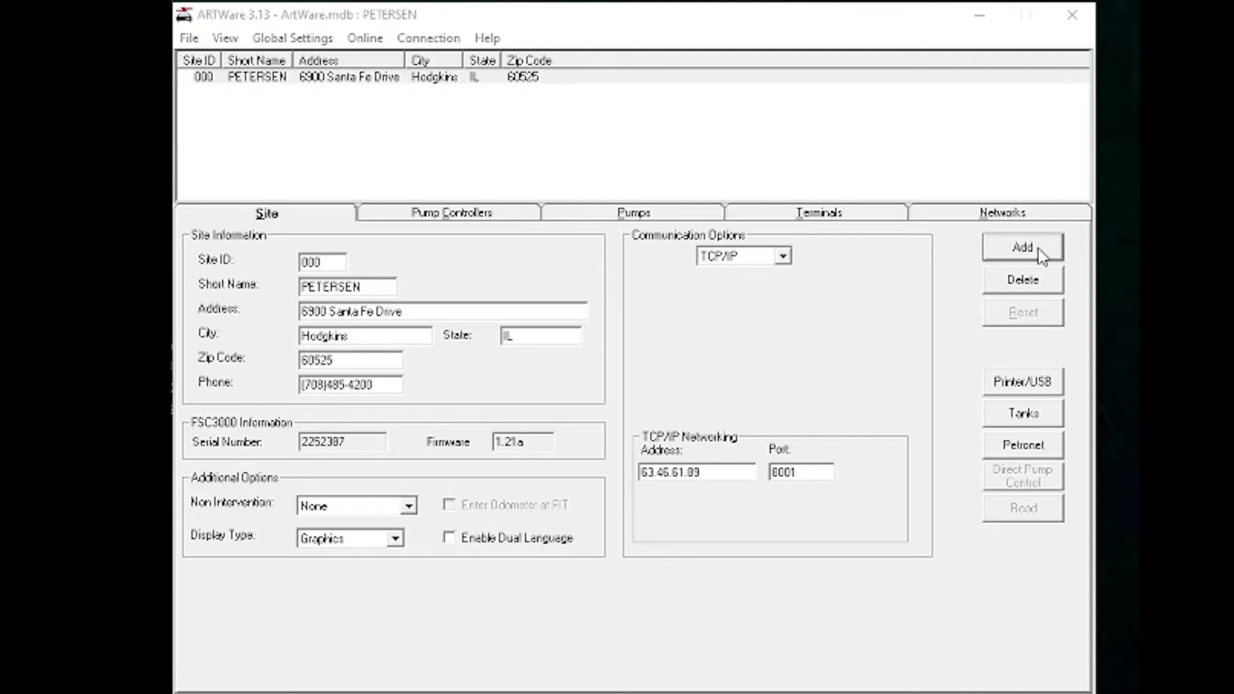
Add site 001 with a direct COM5 connection, save it, and select it in the list.
click(1021, 246)
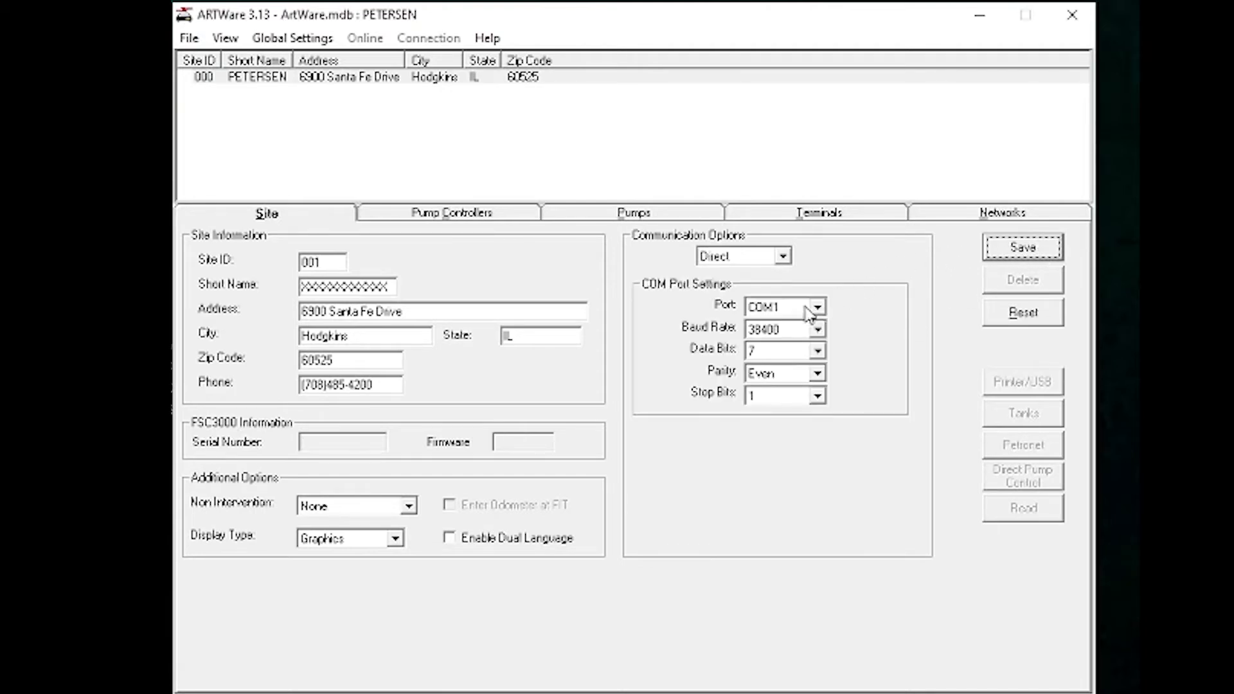
click(816, 305)
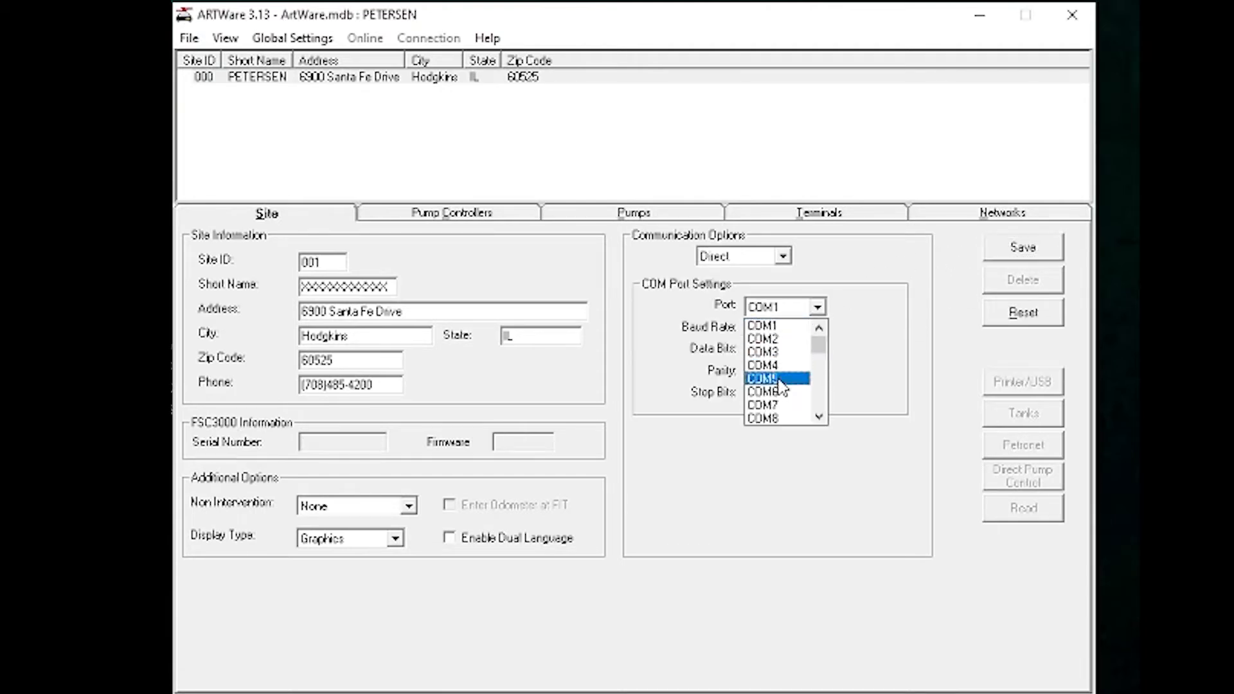
click(770, 378)
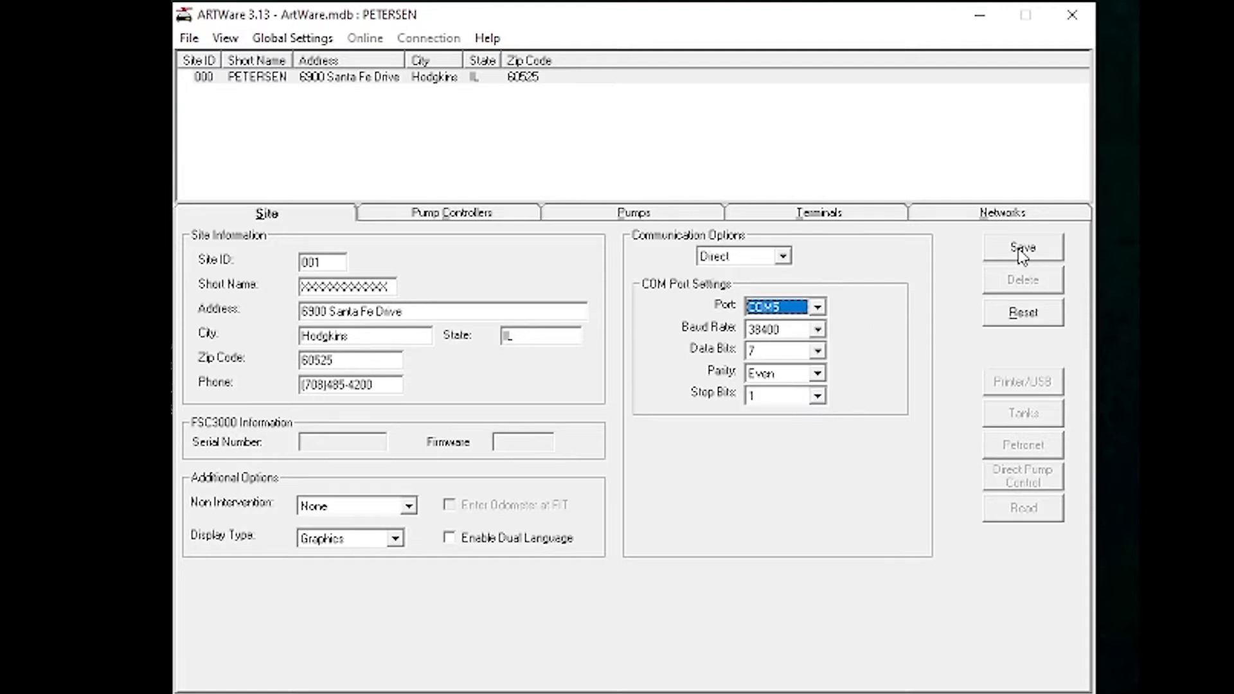
click(1021, 246)
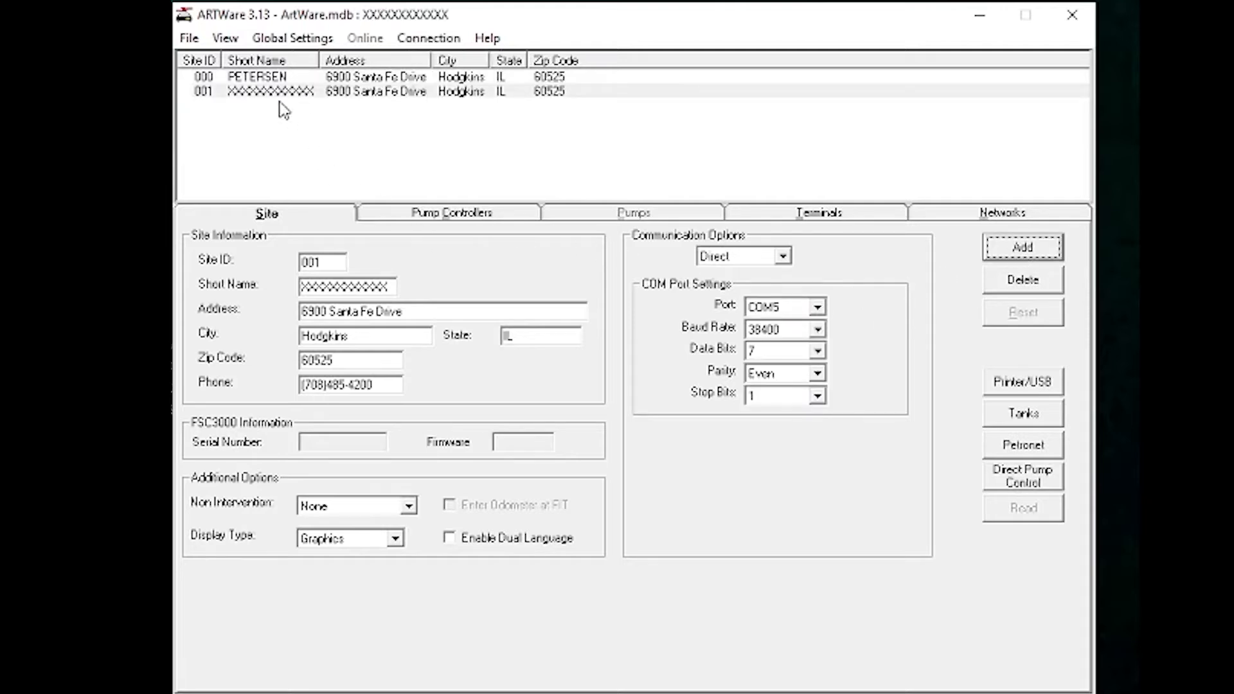
click(267, 90)
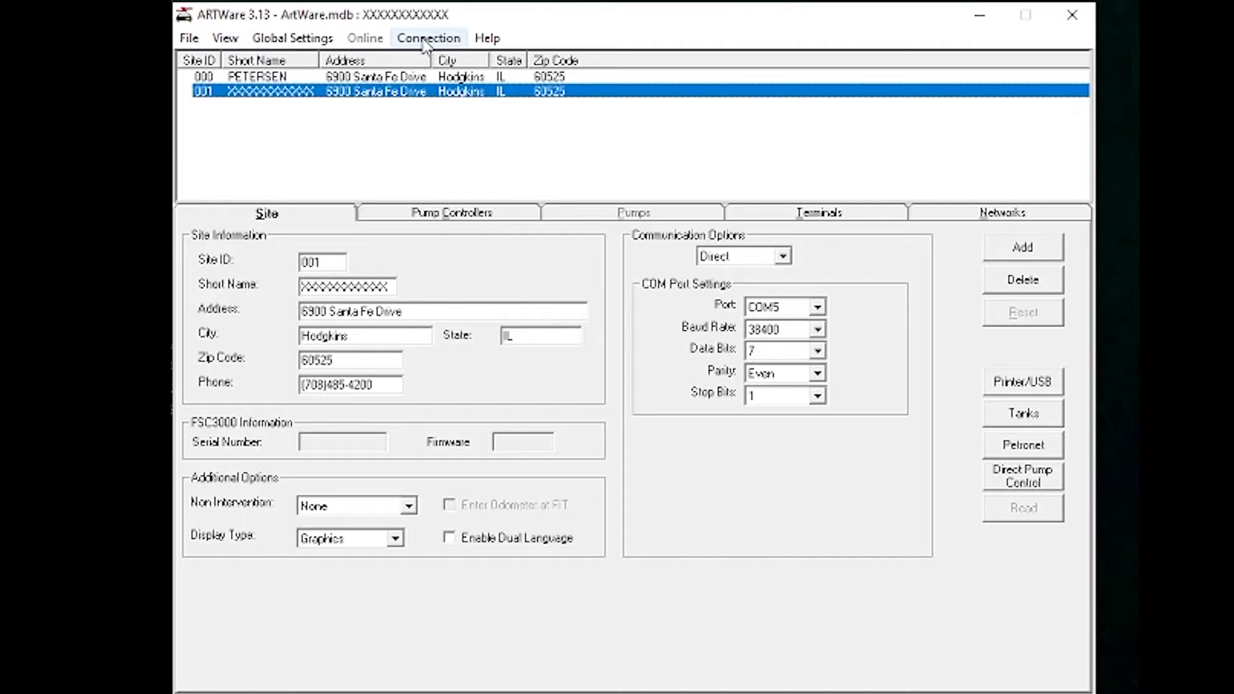
Connect to site 001 and log in with the Admin account.
click(428, 38)
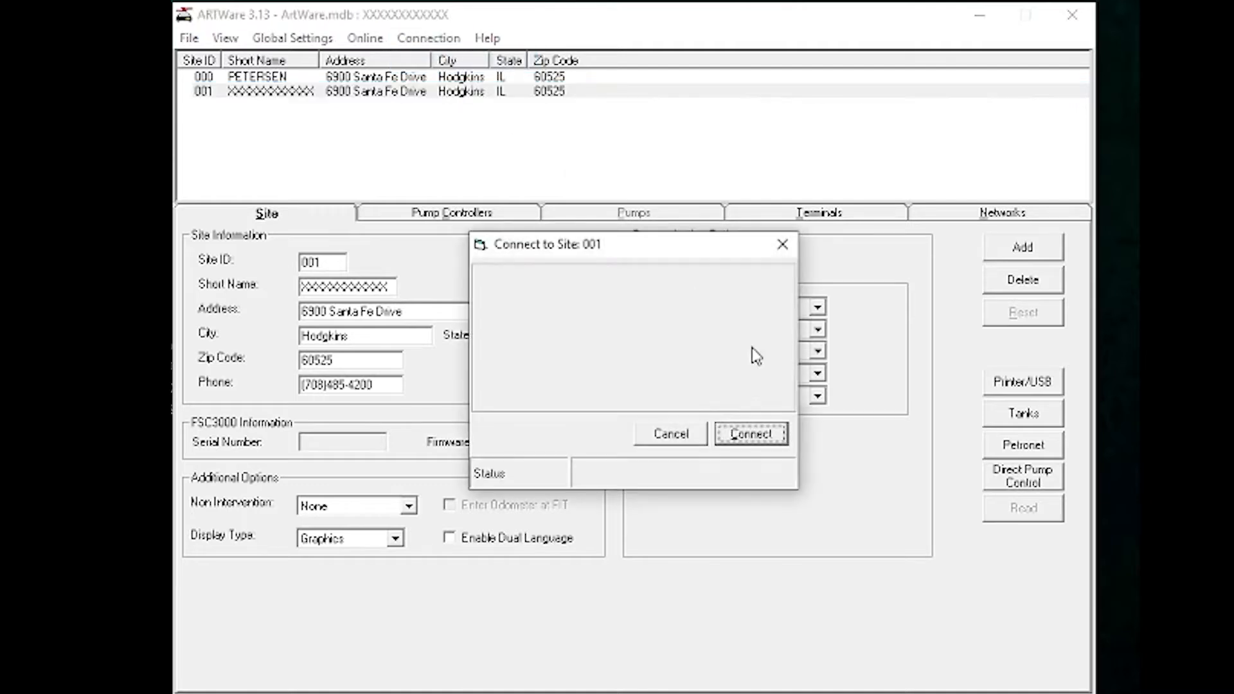
click(750, 433)
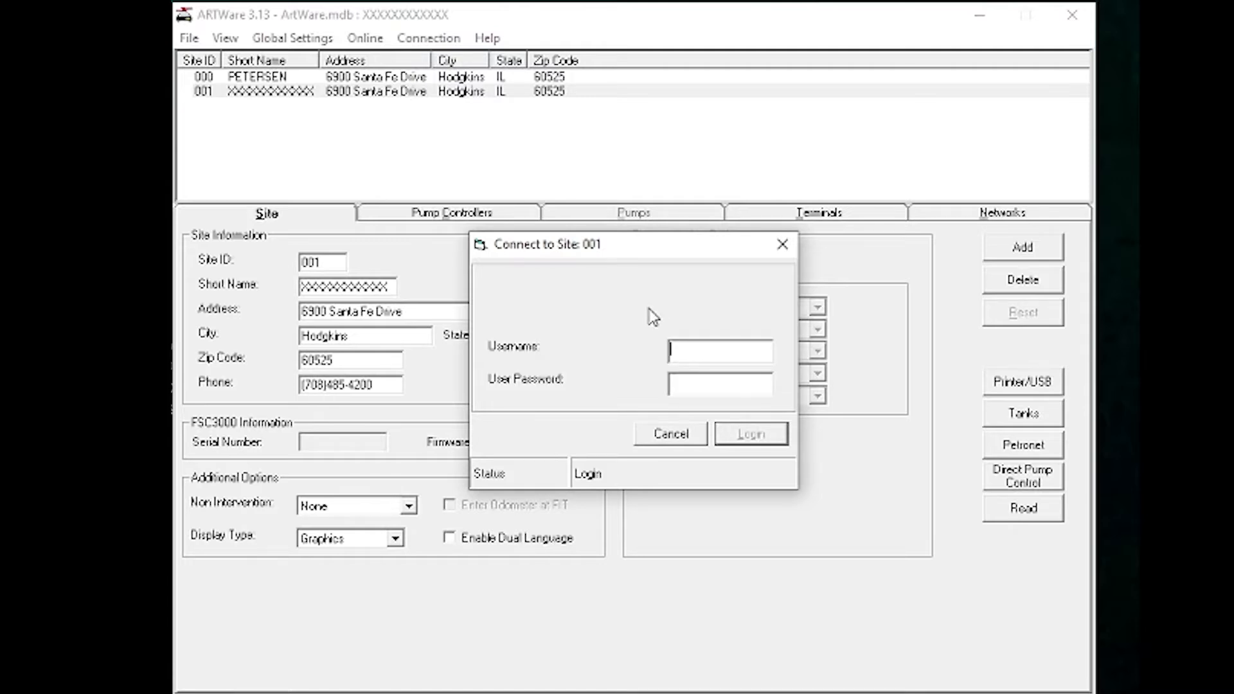
text(Admin)
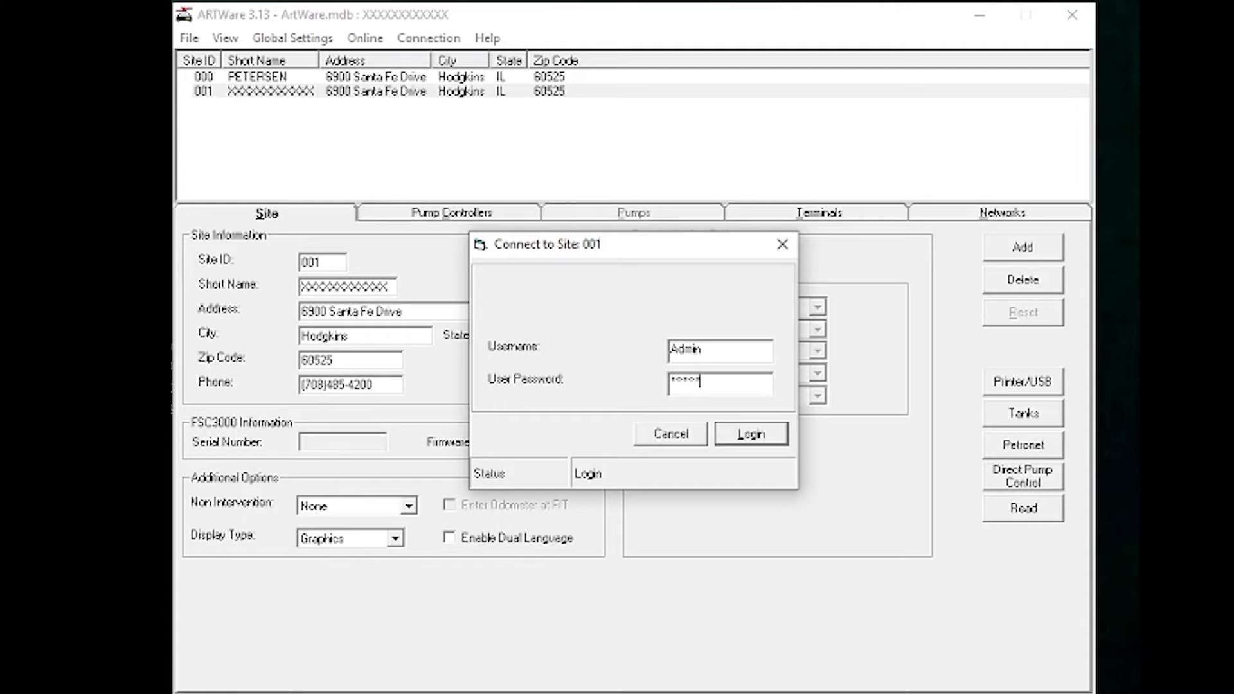
click(750, 434)
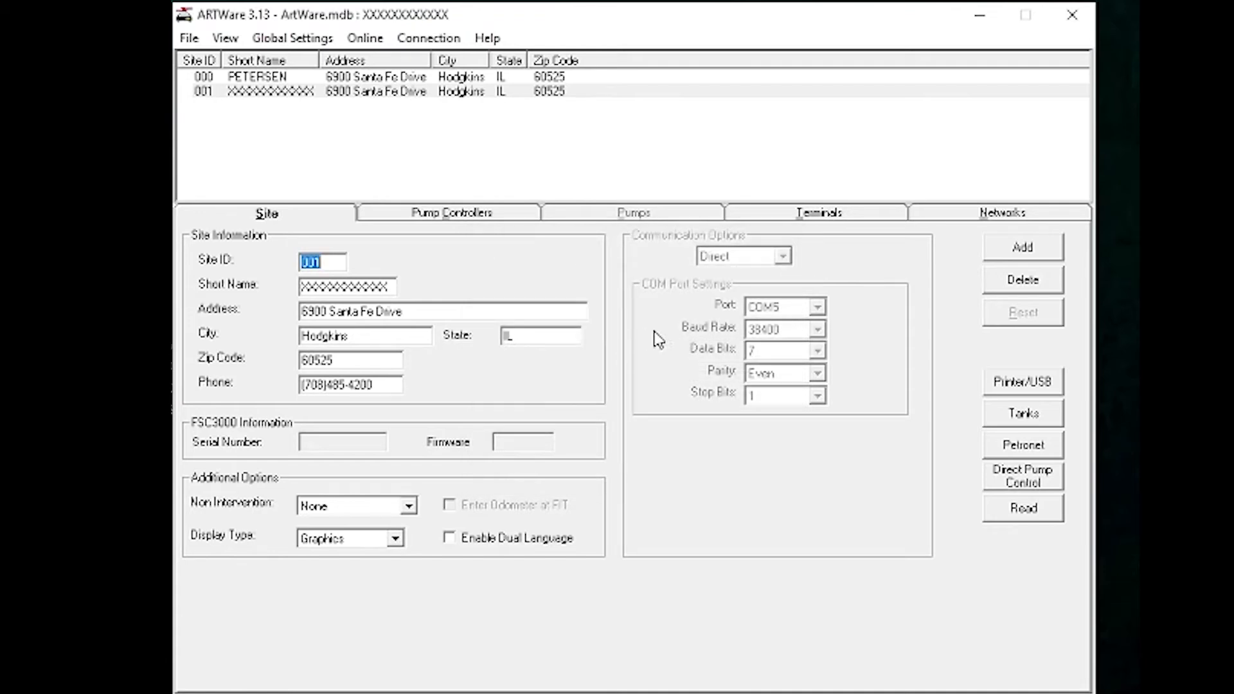
Open the terminal and run 'set site', answering N to the EMV prompt.
click(365, 38)
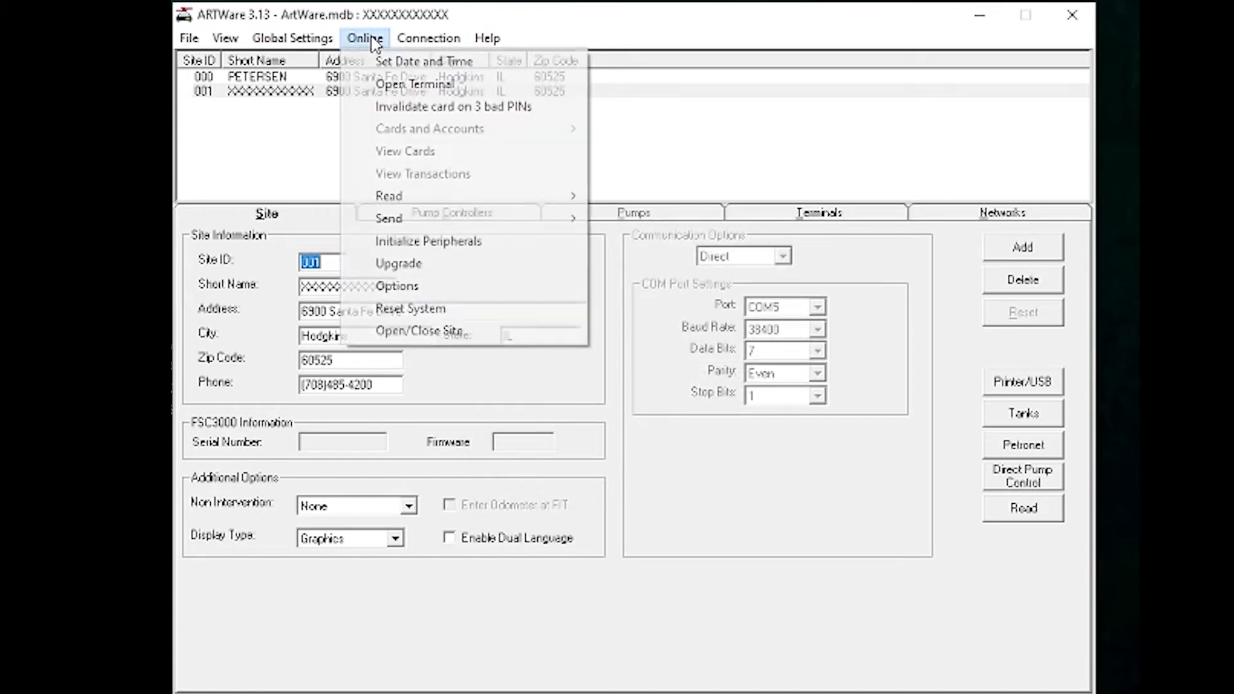
click(414, 85)
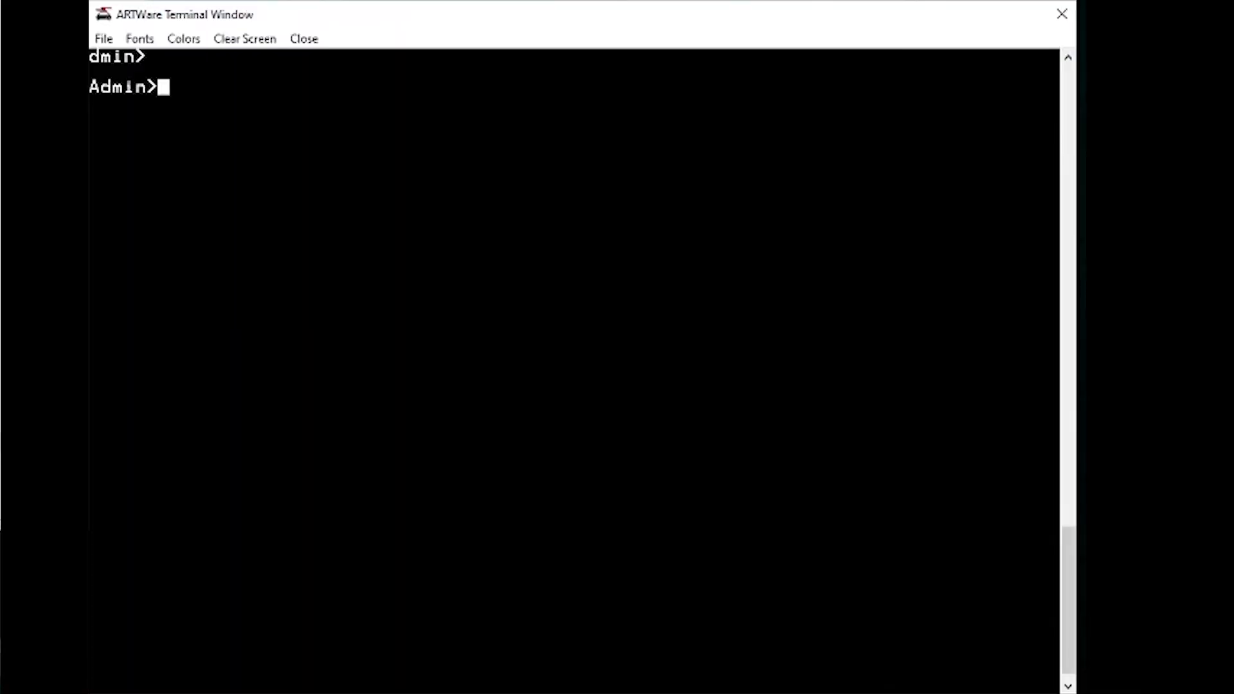
text(set site)
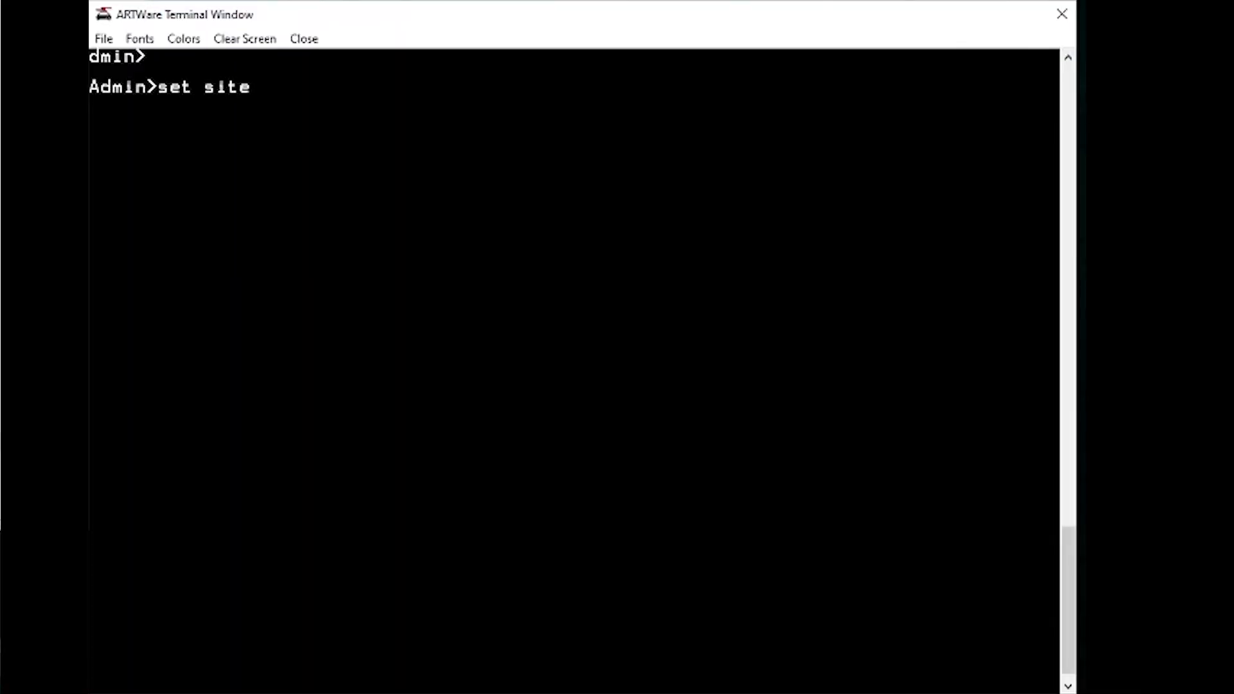
key(enter)
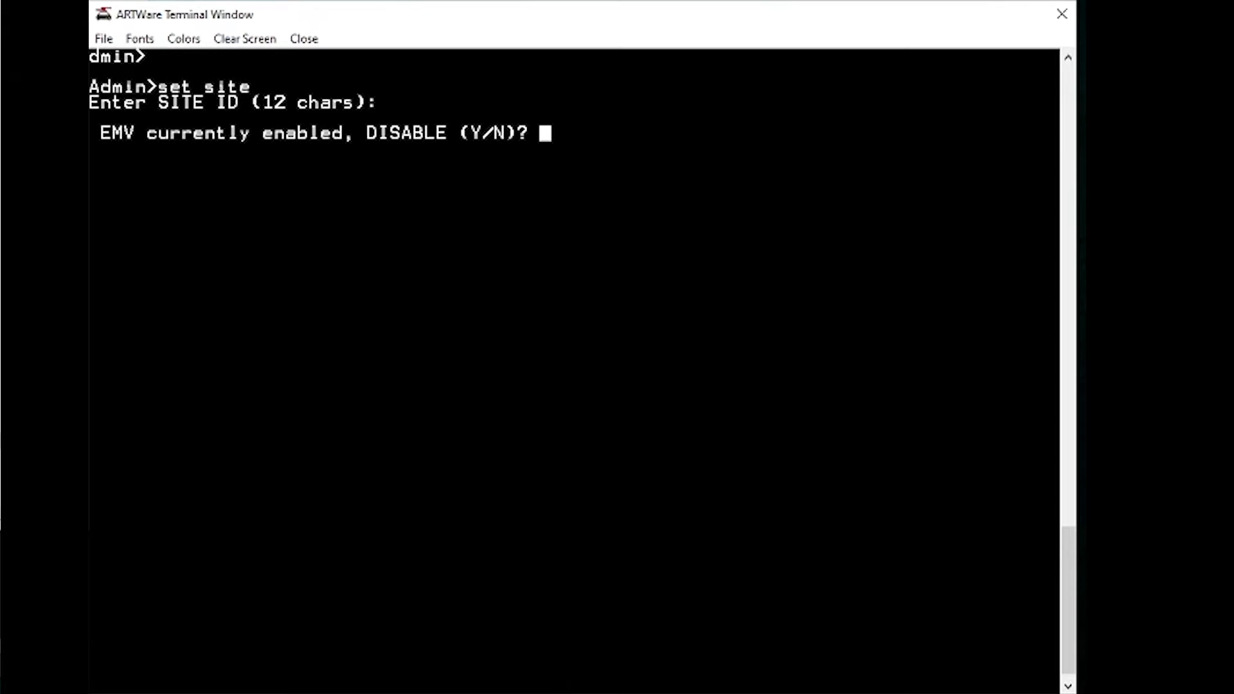
key(N)
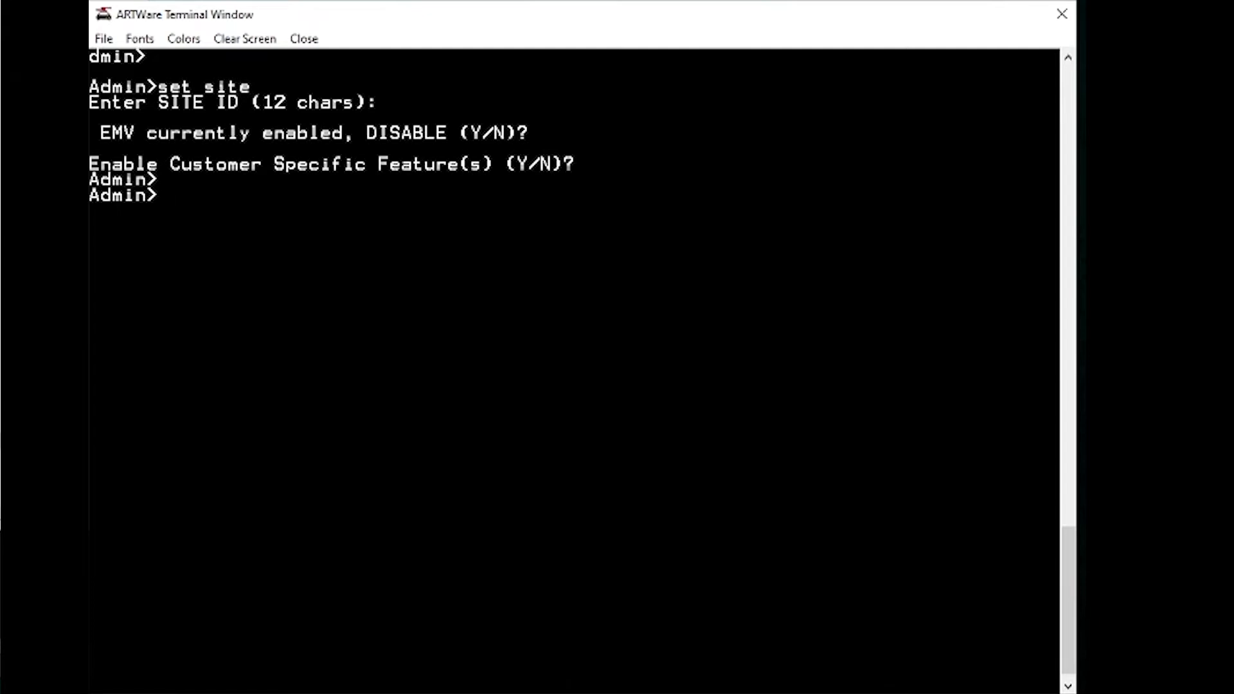
Configure FIT 1 as an EMV island terminal, install it, and clear the terminal screen.
text(config fit)
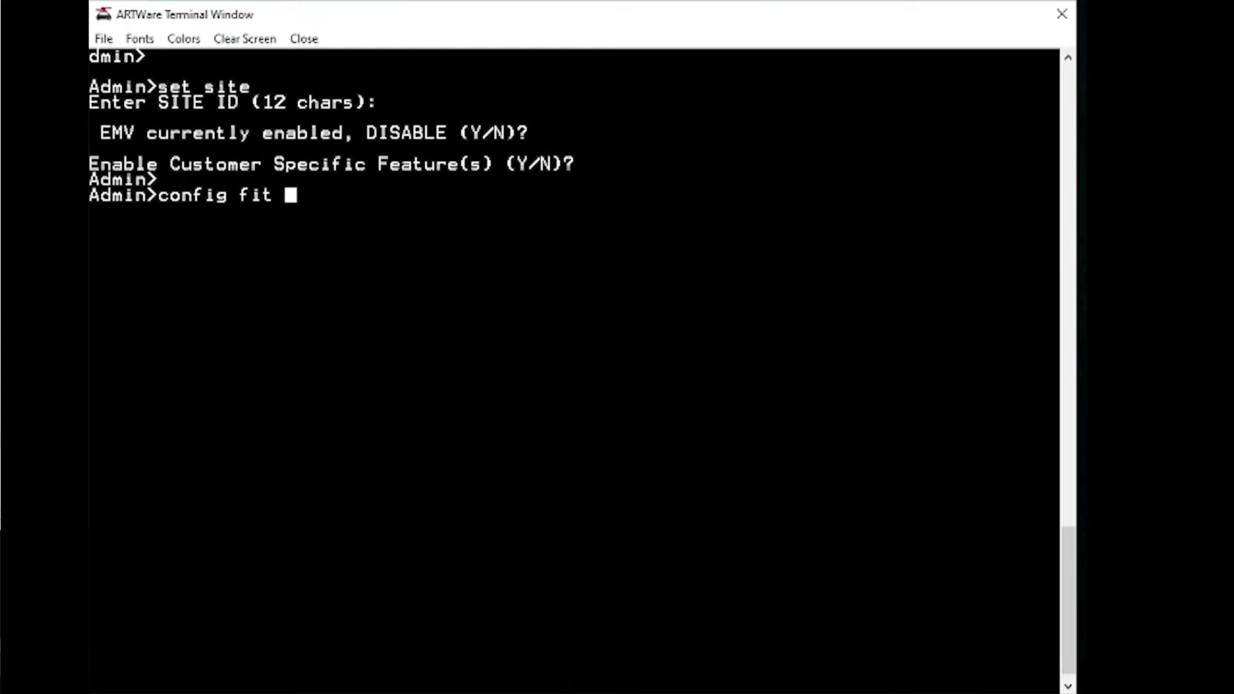
text(1)
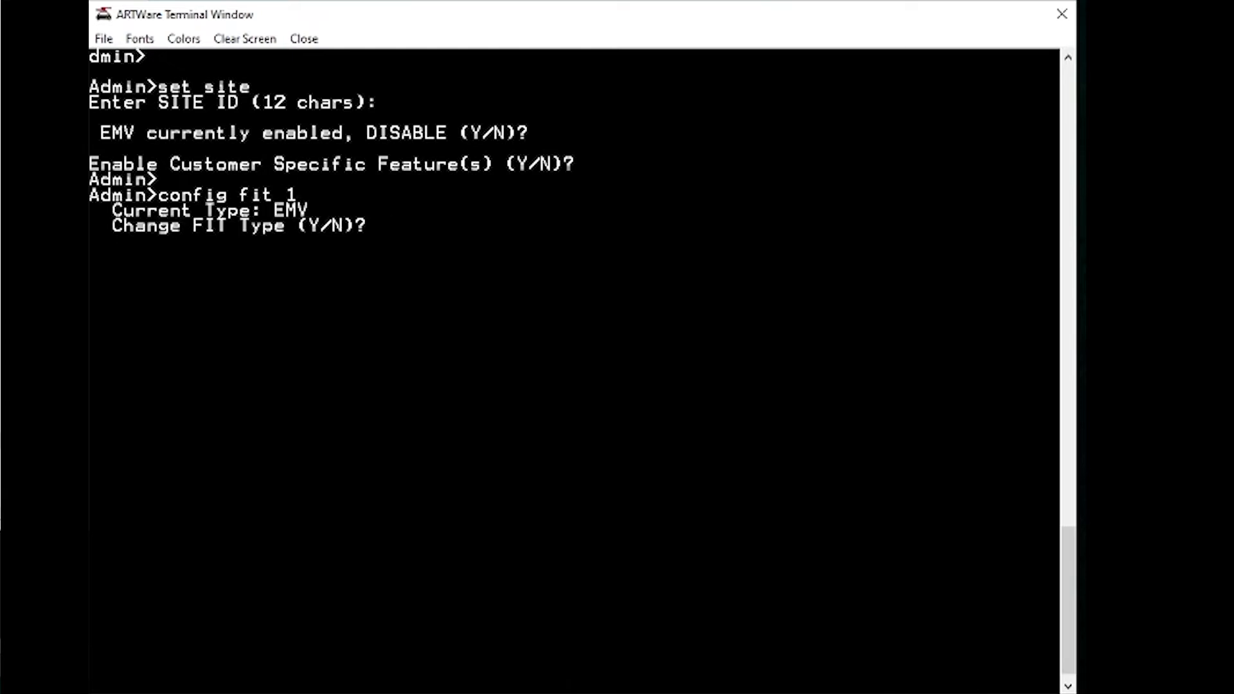
text(y)
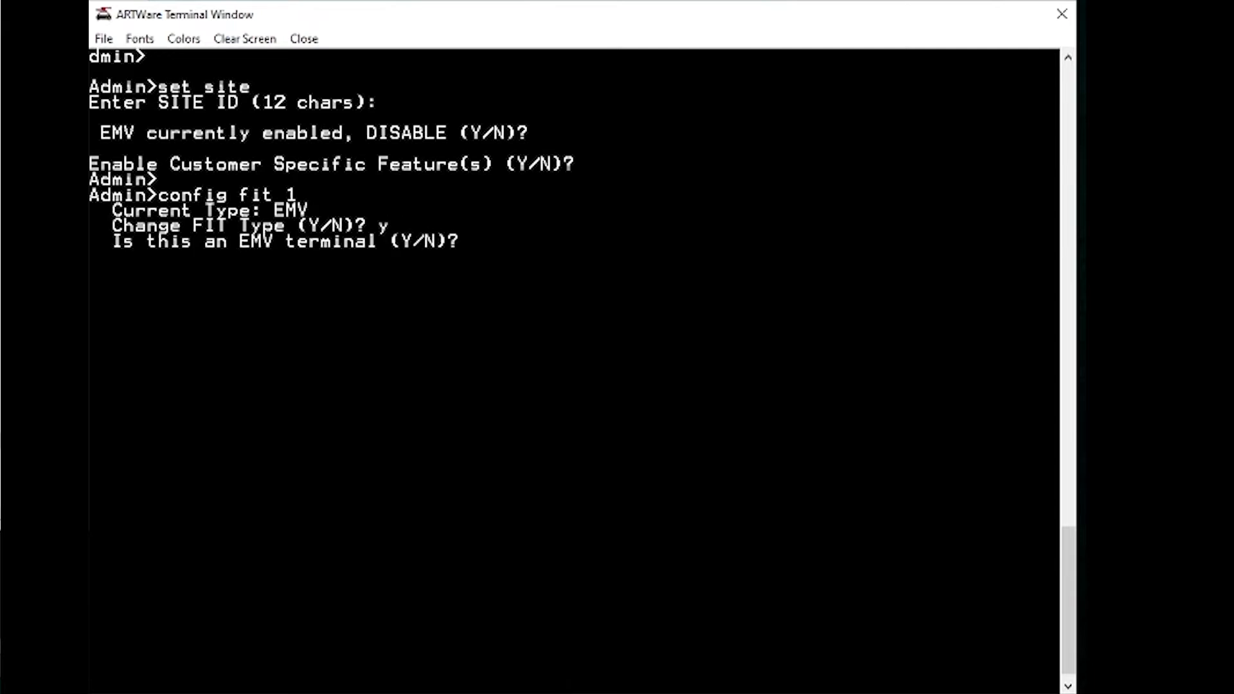
text(y)
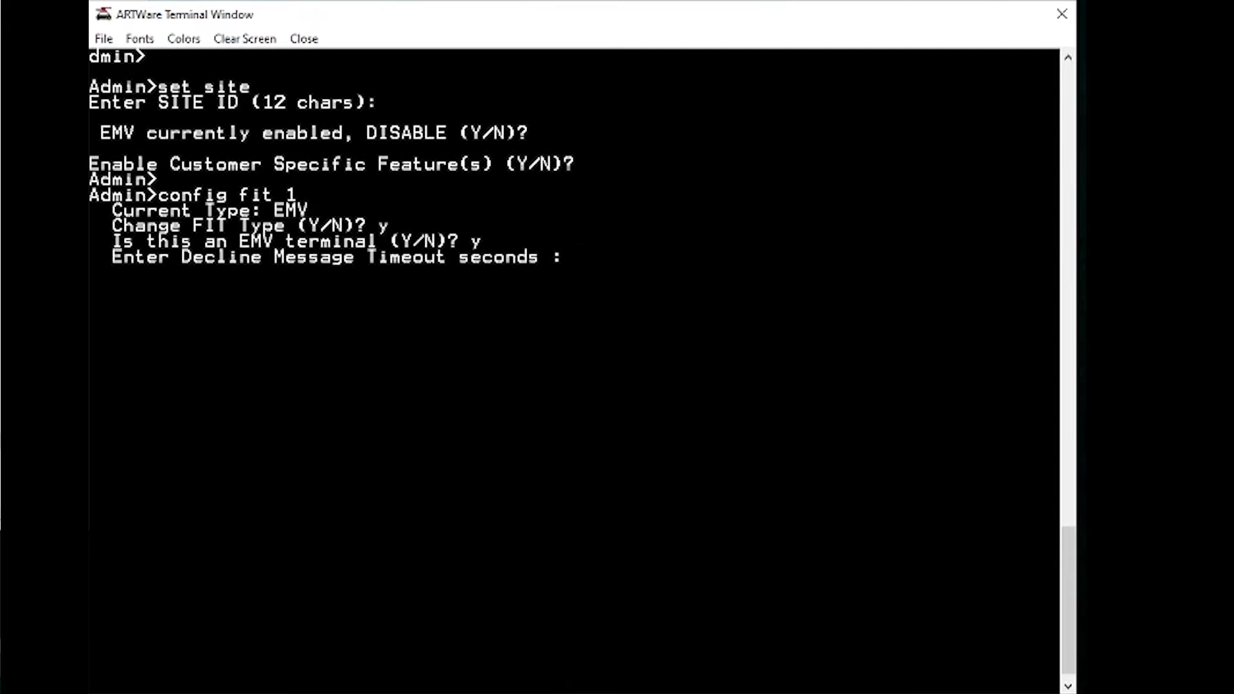
text(6)
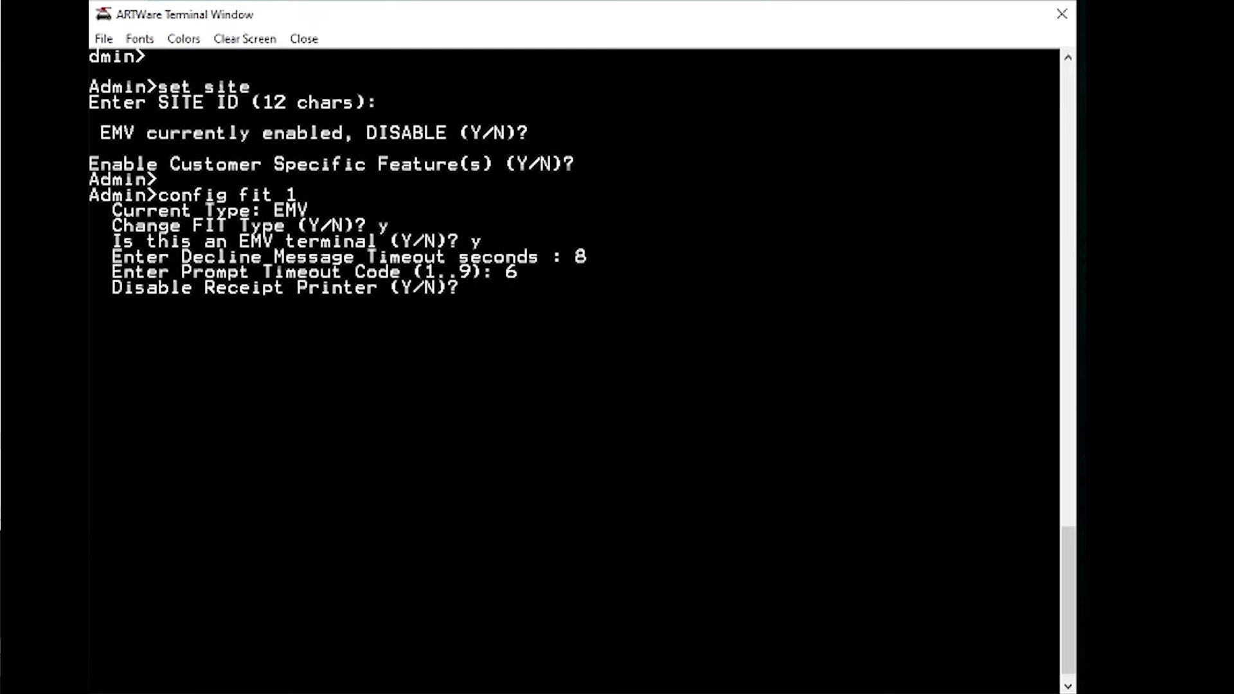
text(N)
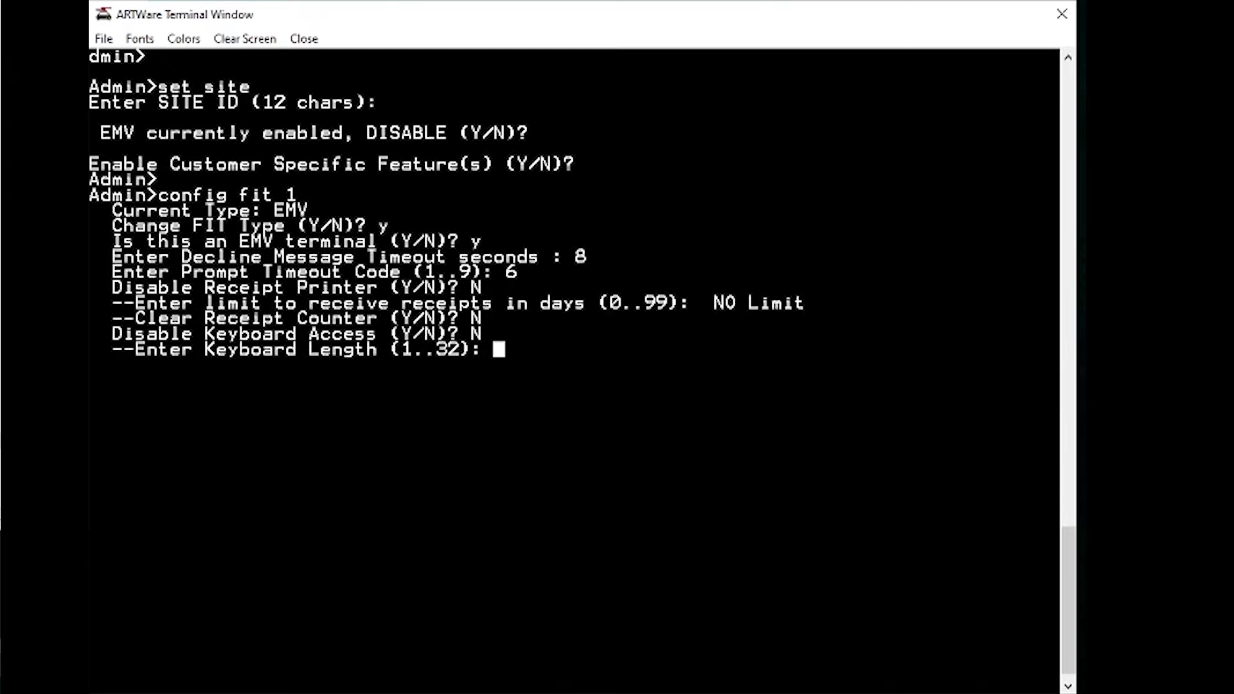
text(32)
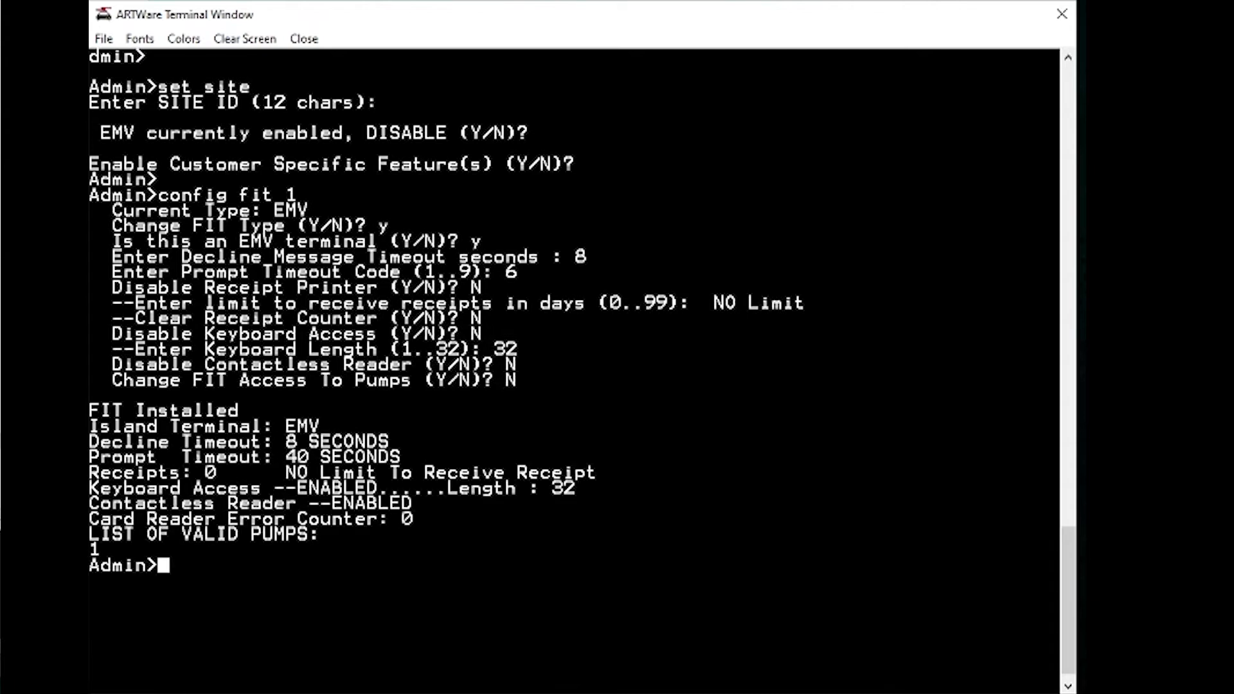
text(install fit 1)
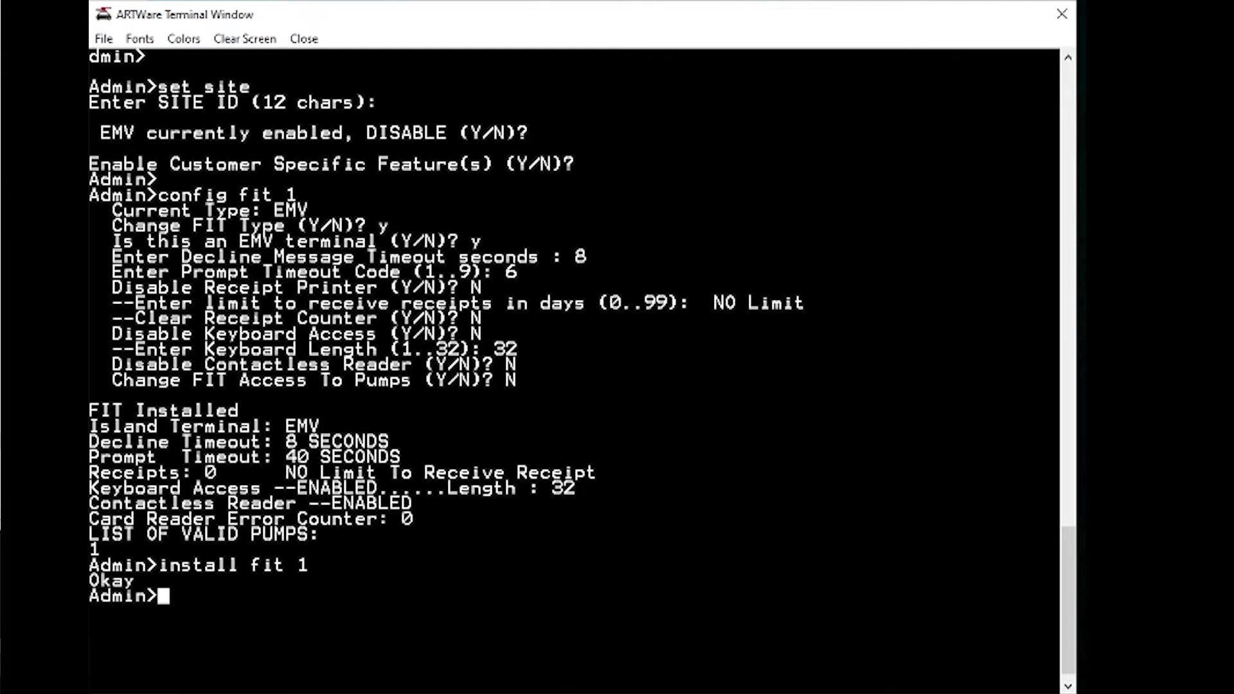
click(244, 38)
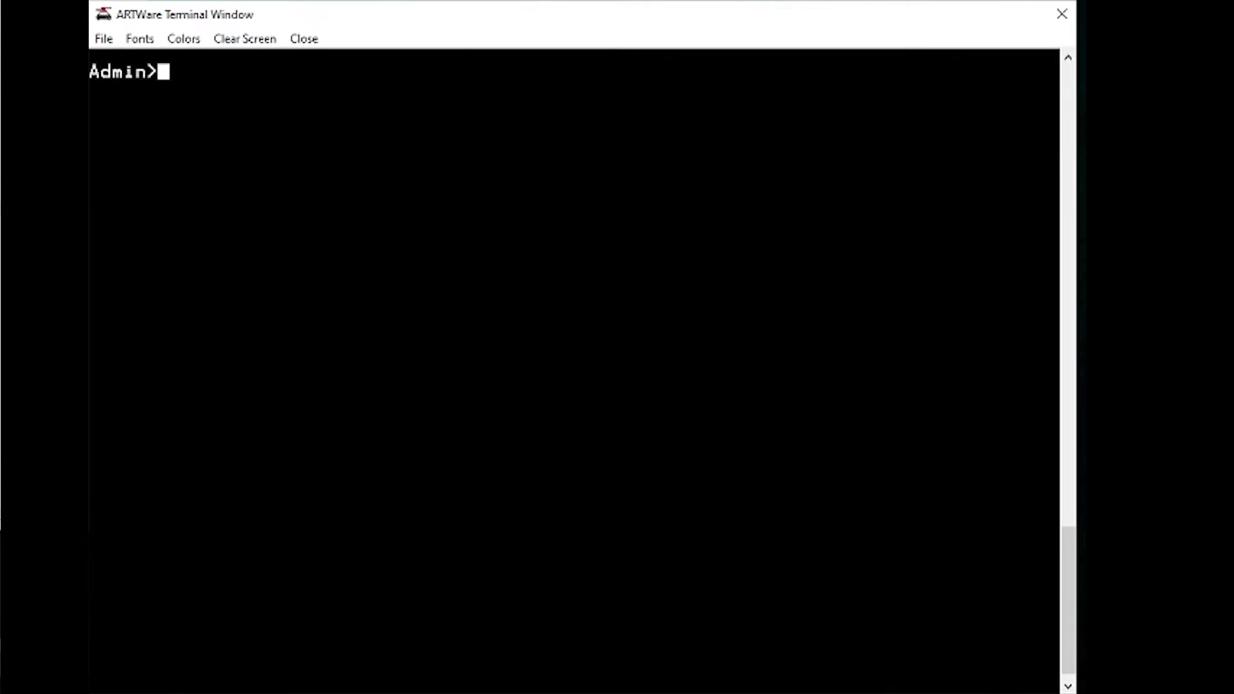
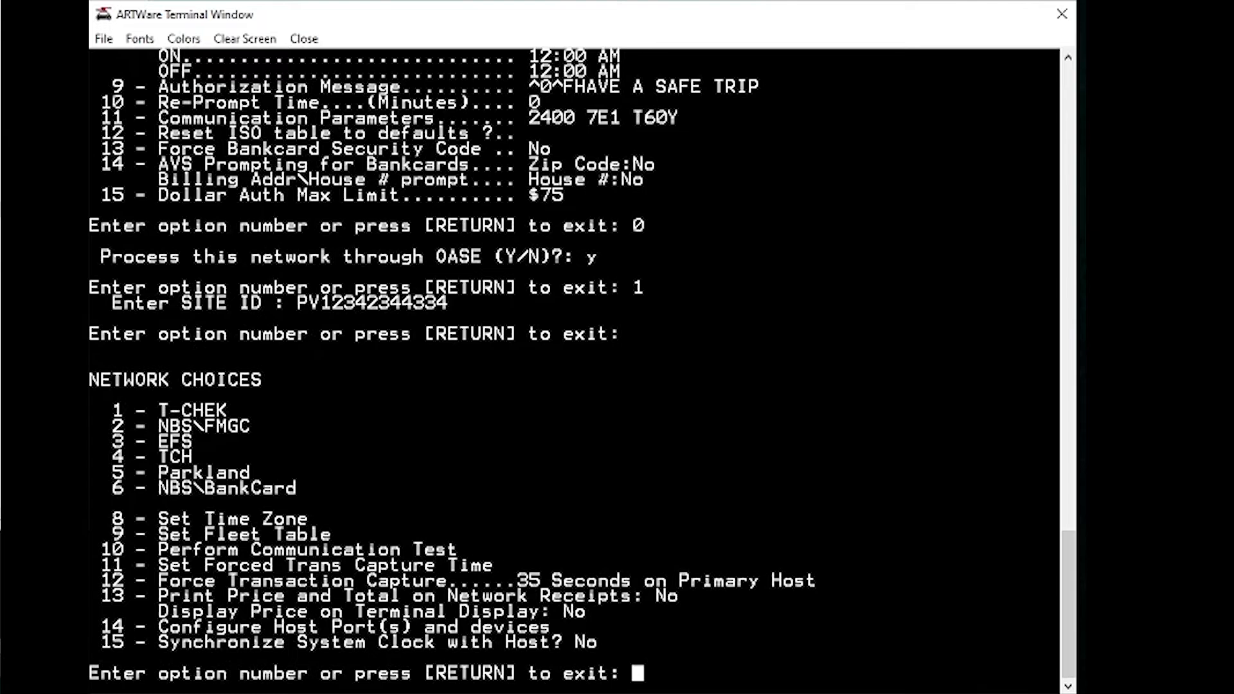
Set fleet table row 6 to network 6, prompt '#', primary 55555, option 1.
text(9)
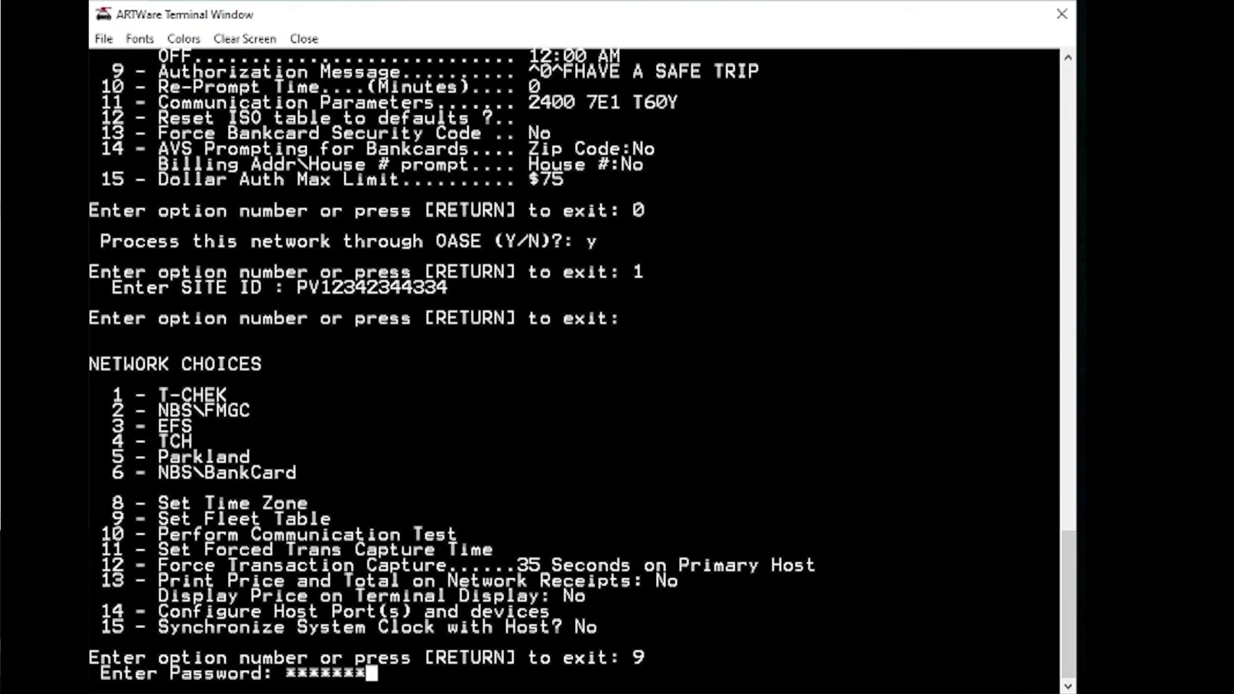
key(Return)
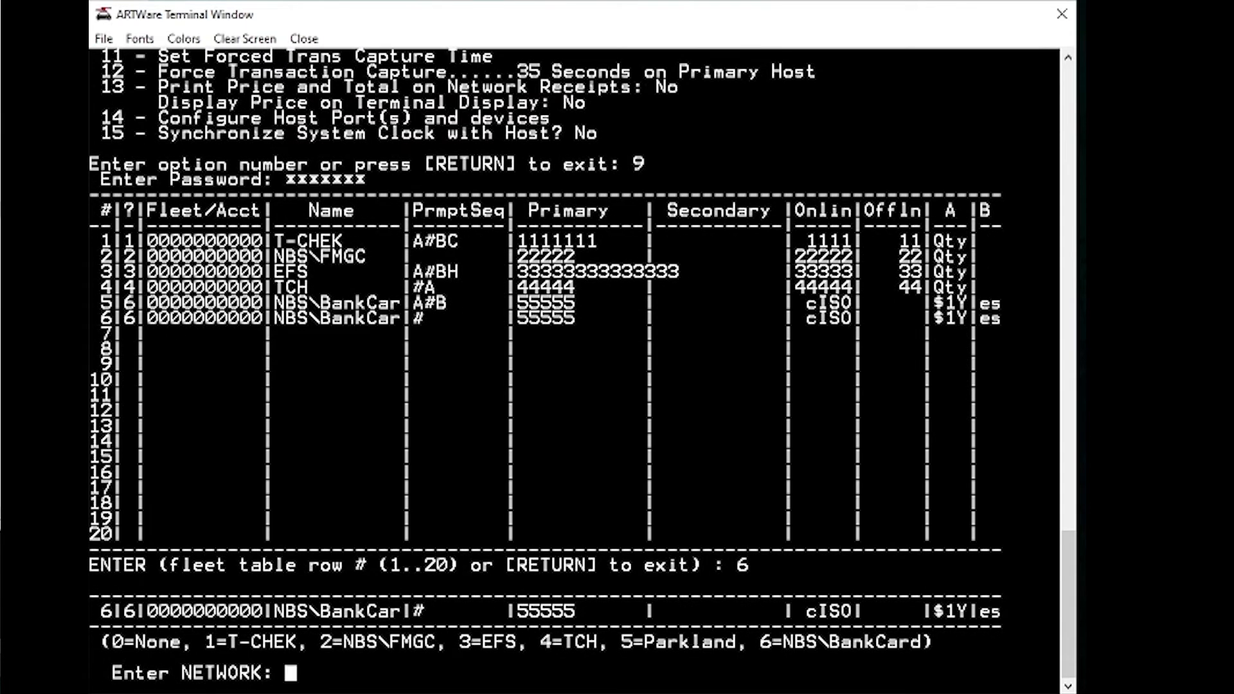
text(6)
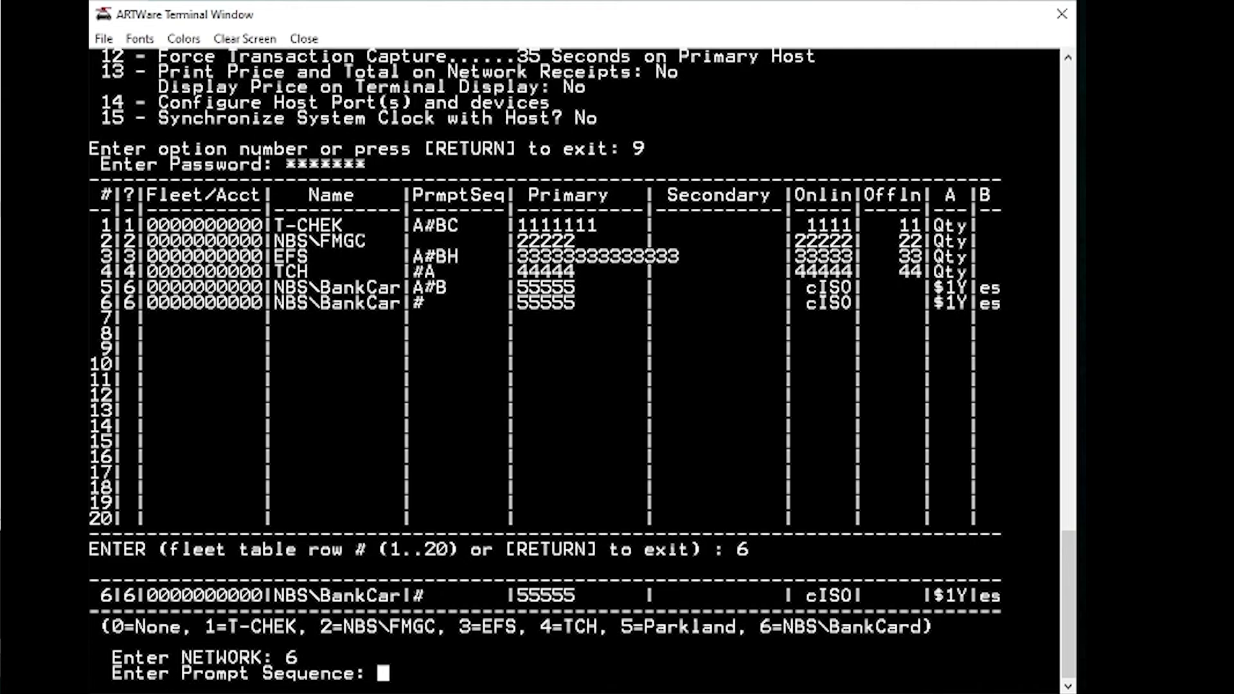
text(#)
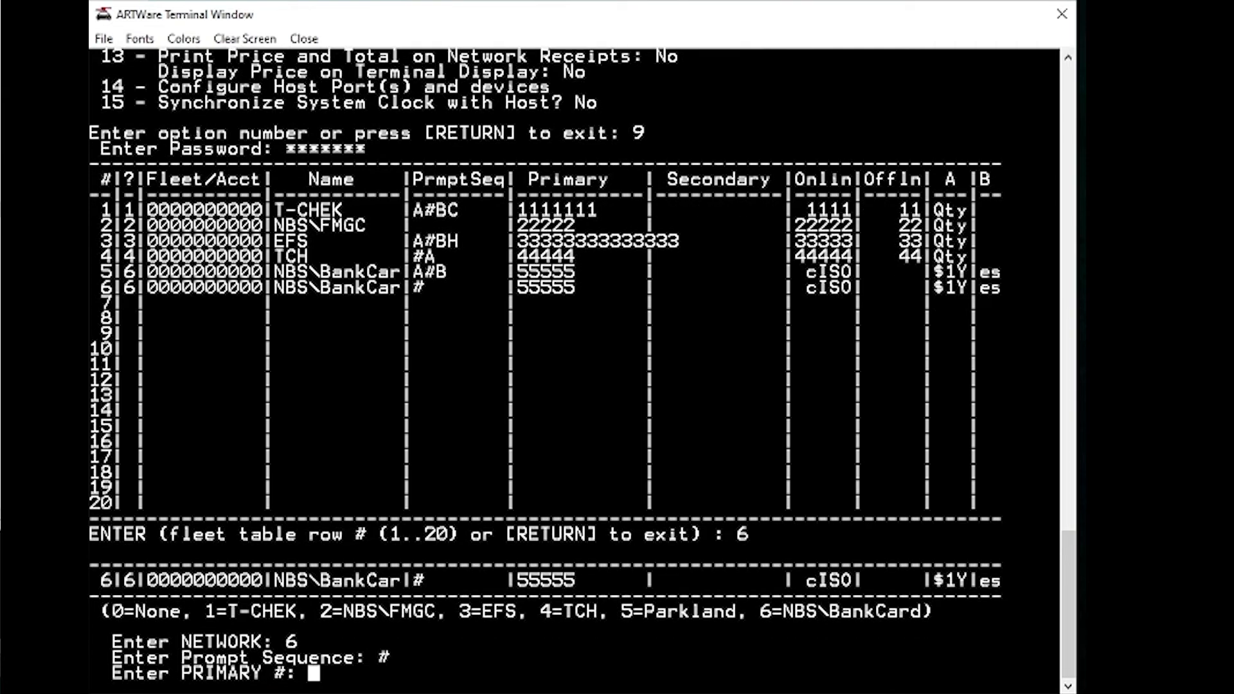
text(5)
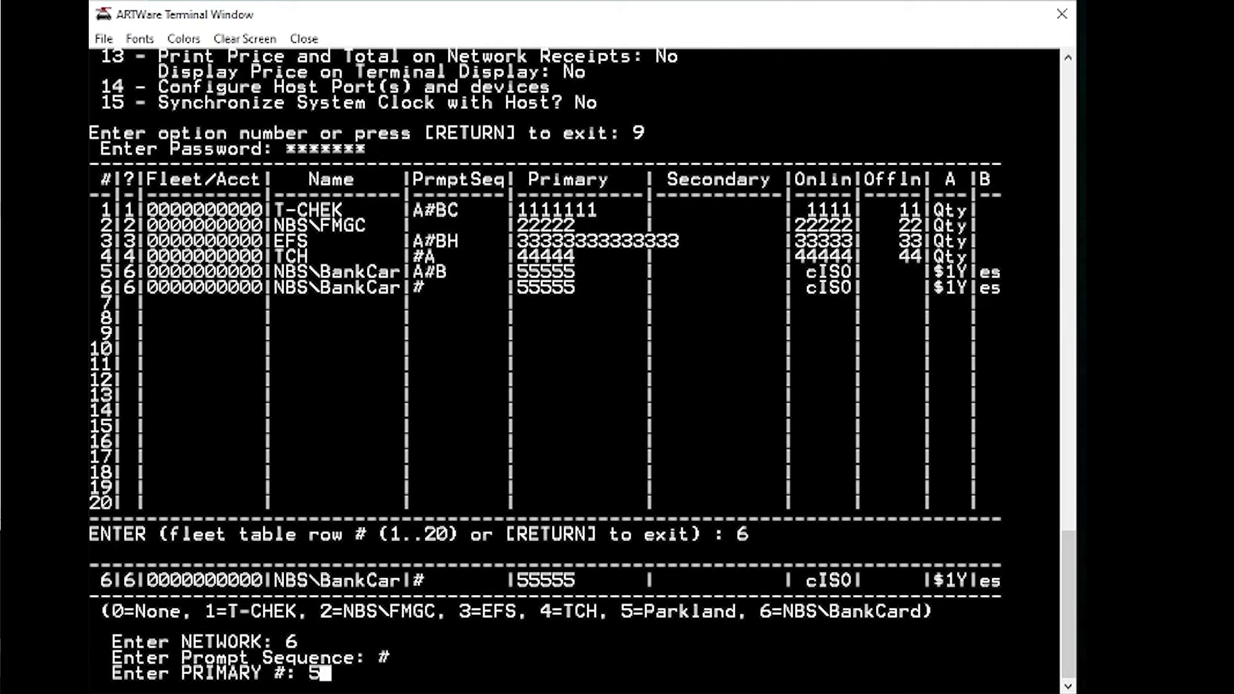
text(5555)
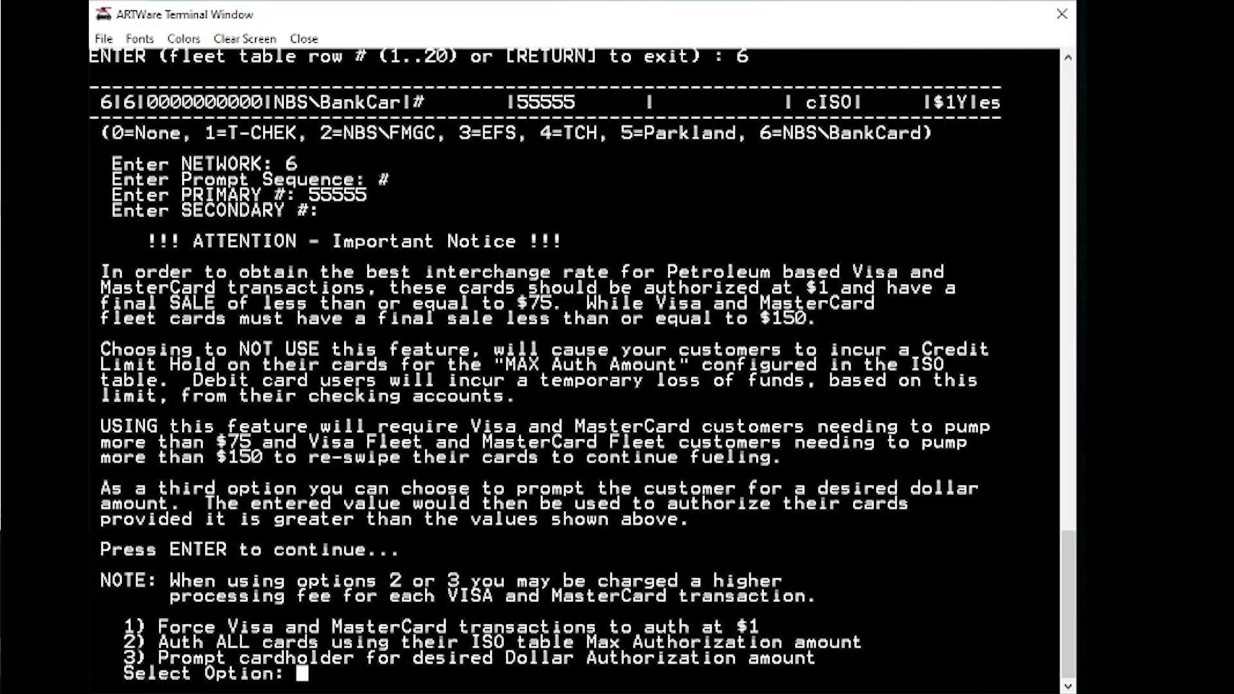
text(1)
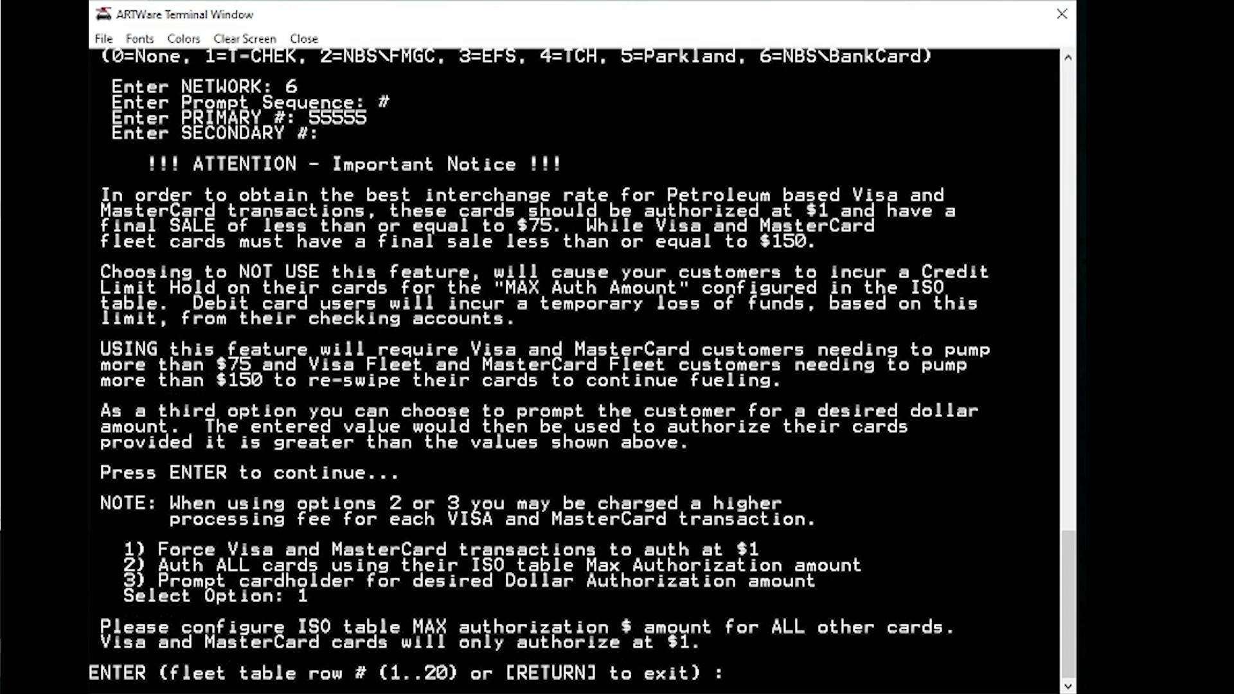
key(Return)
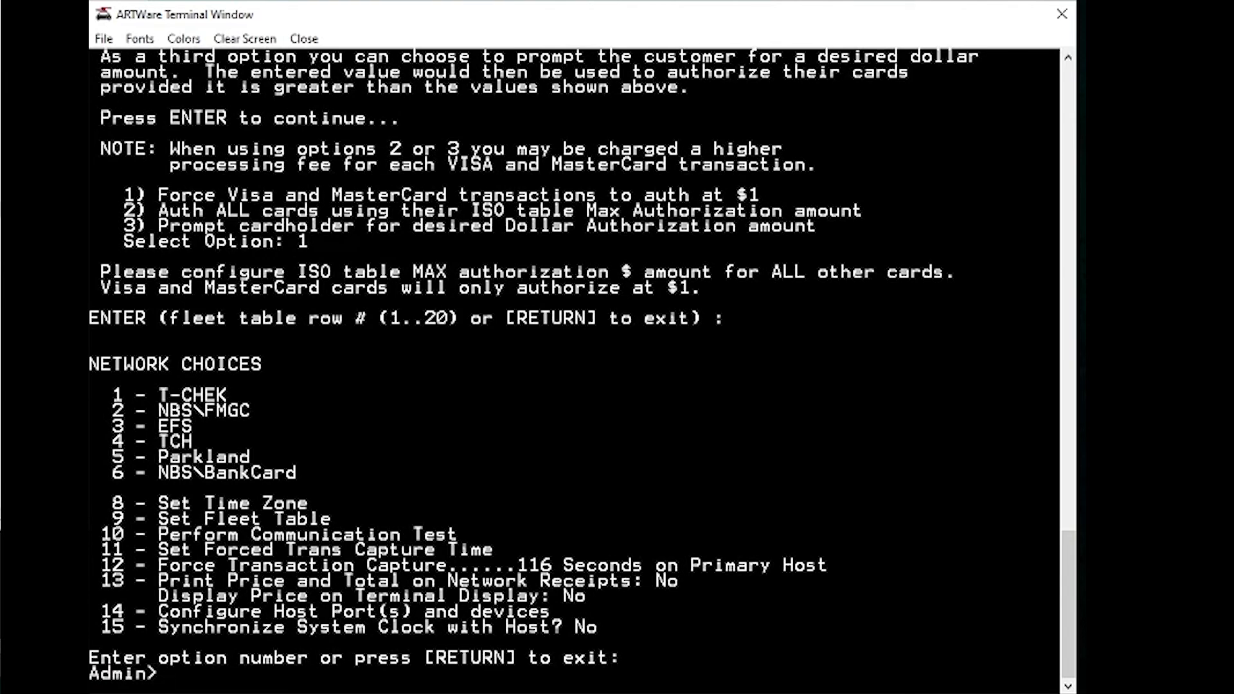
Run 'set iso', skip unchanged ISOs, and keep ISO #9 Discover active at $75.
text(set iso)
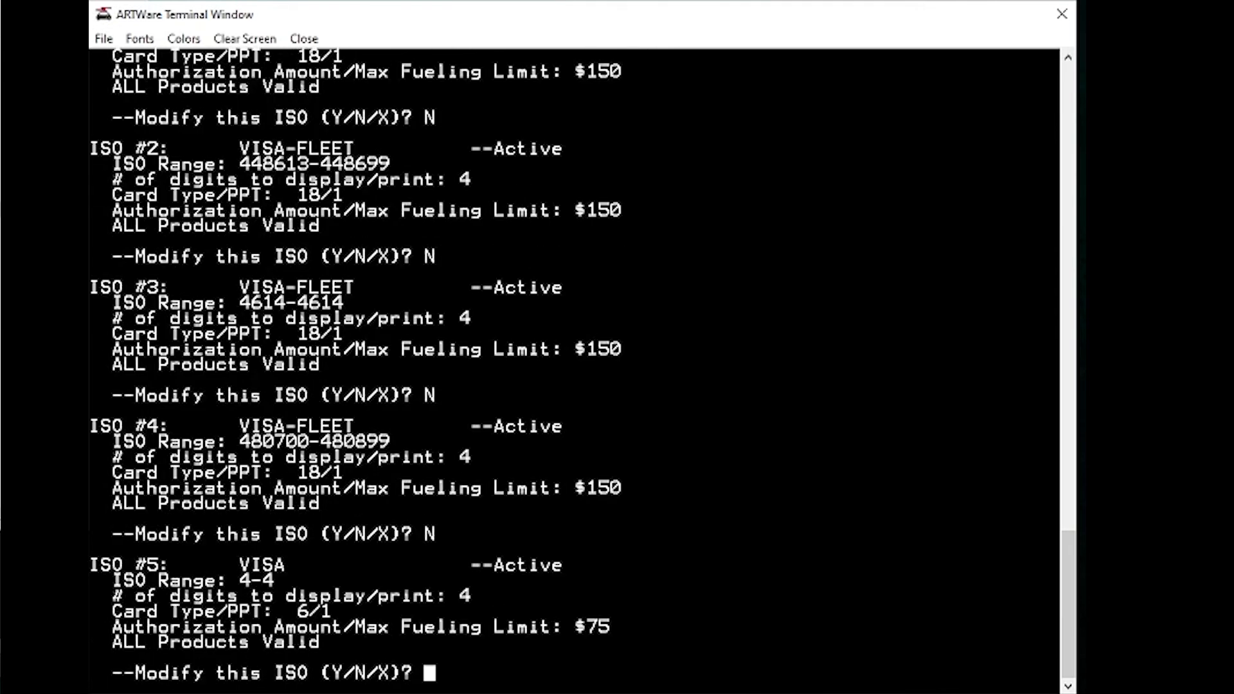
scroll(down, 3)
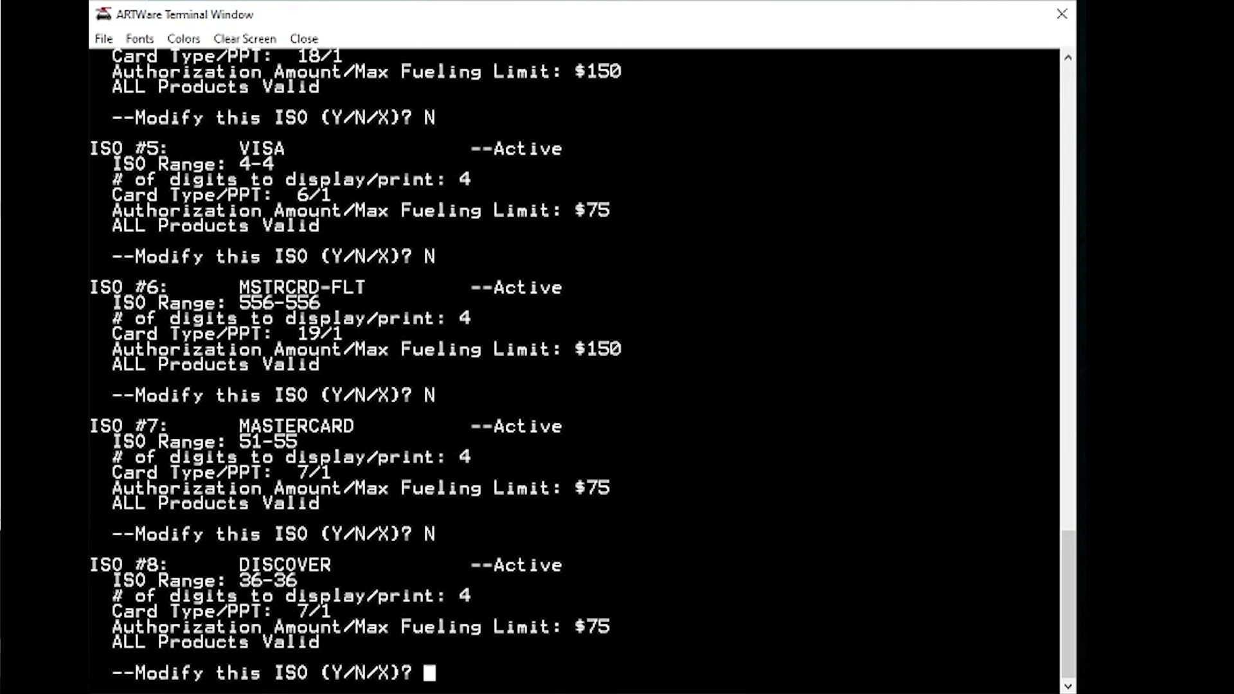
text(N)
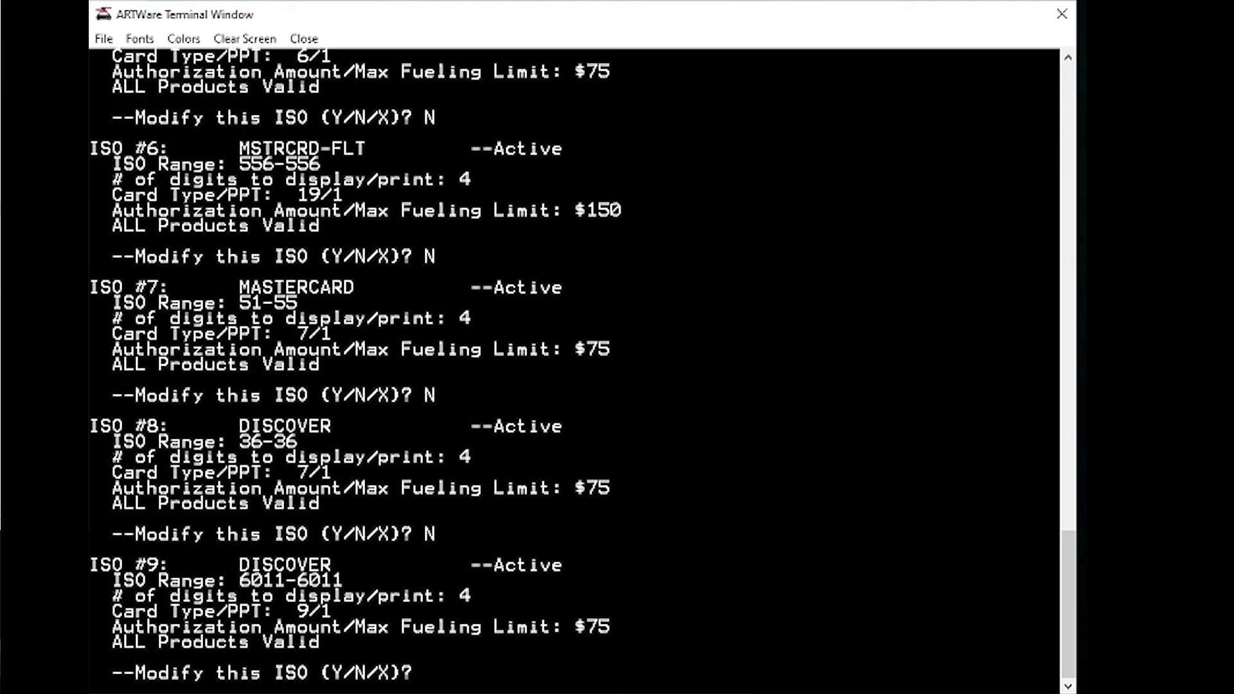
text(y)
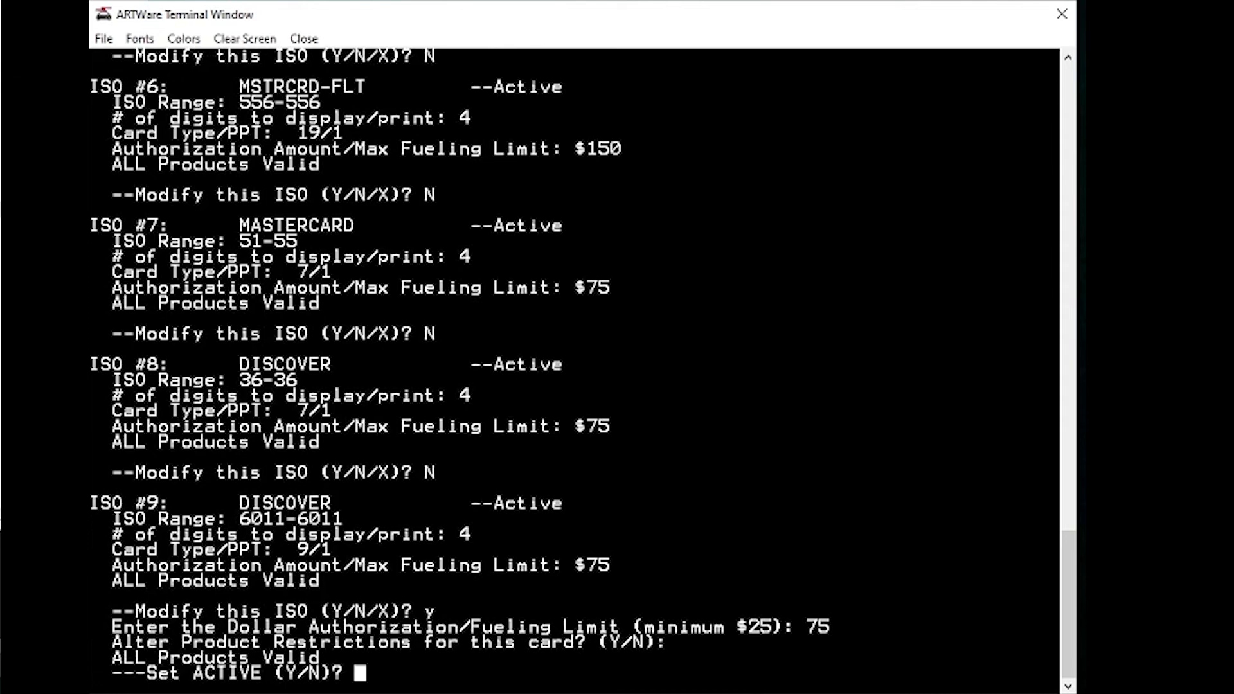
text(y)
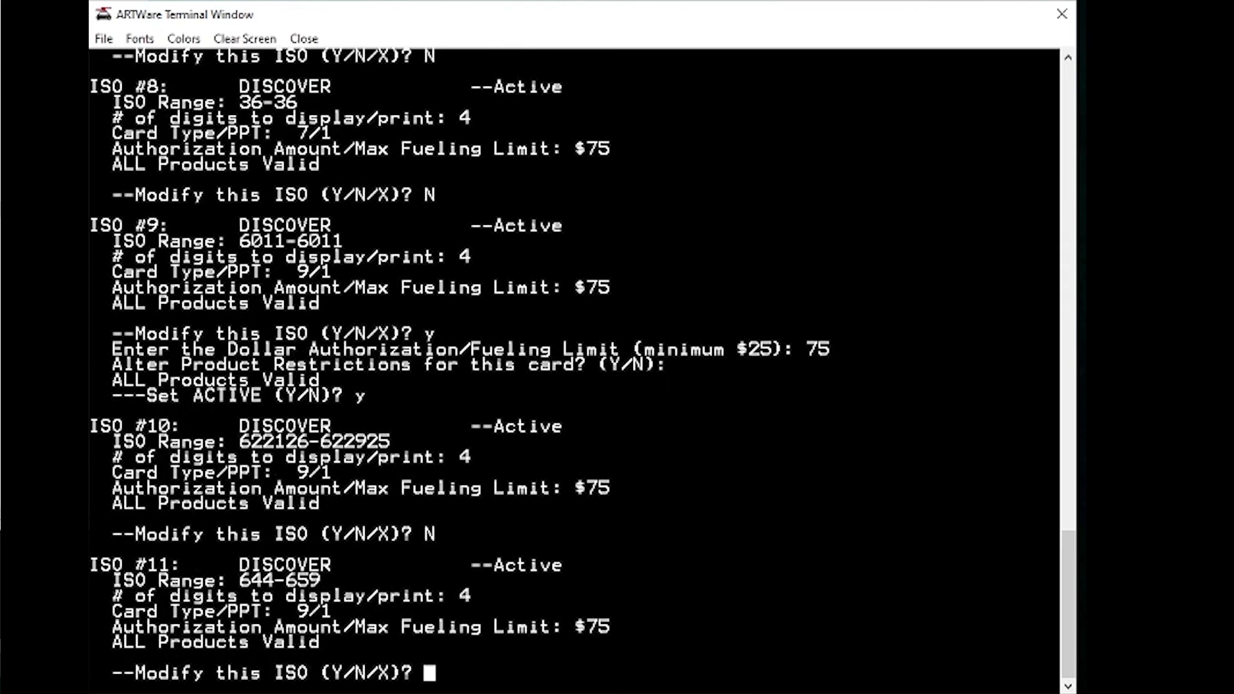
scroll(down, 3)
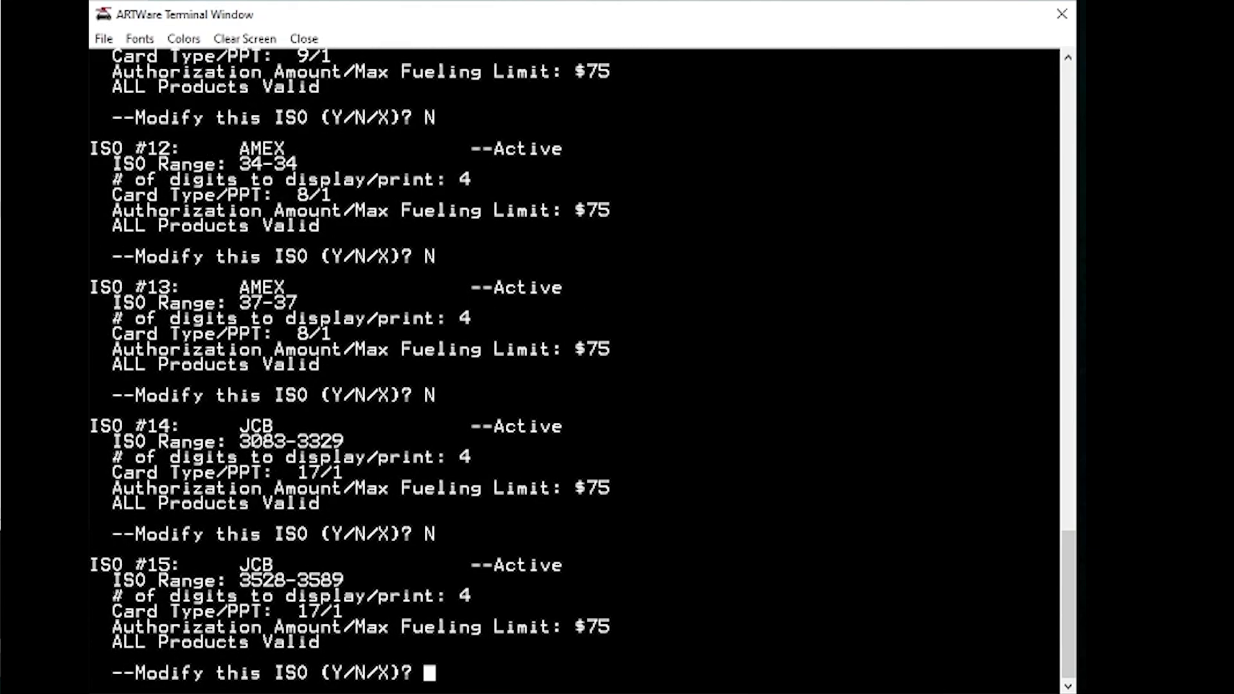